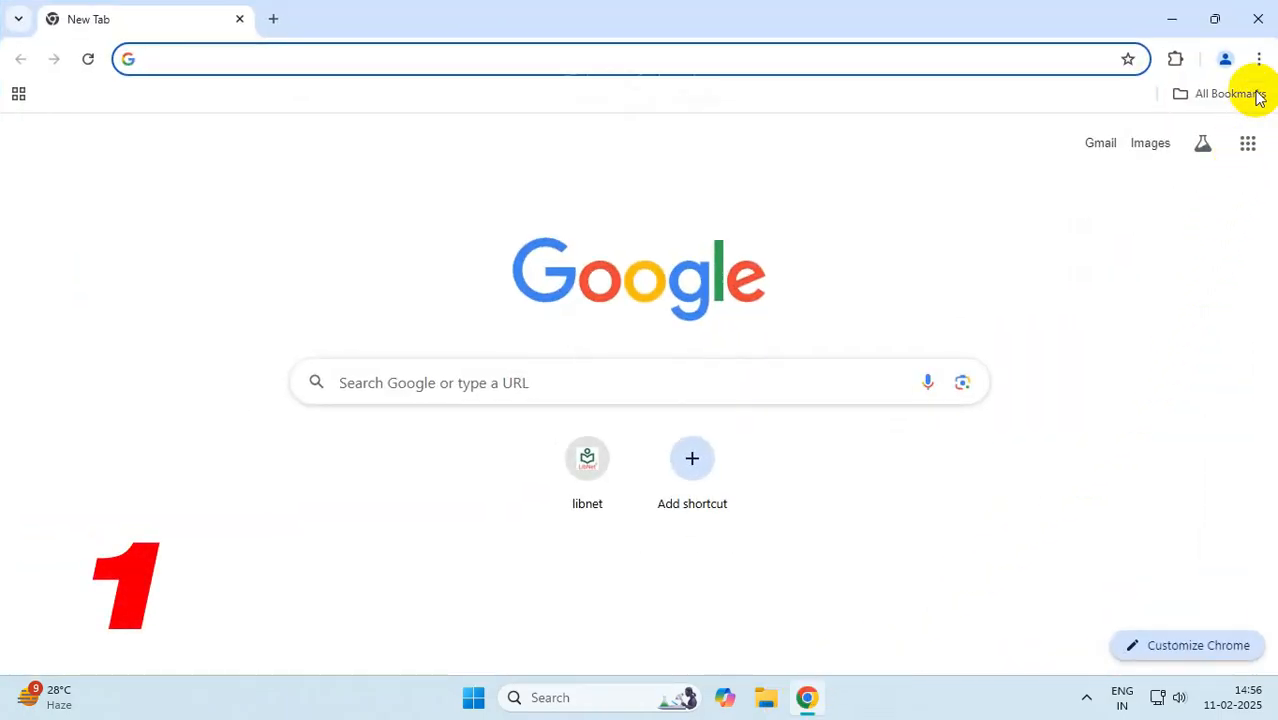
Relaunch Chrome from About Google Chrome to finish updating to version 132.0.6834.196.
left_click(1260, 58)
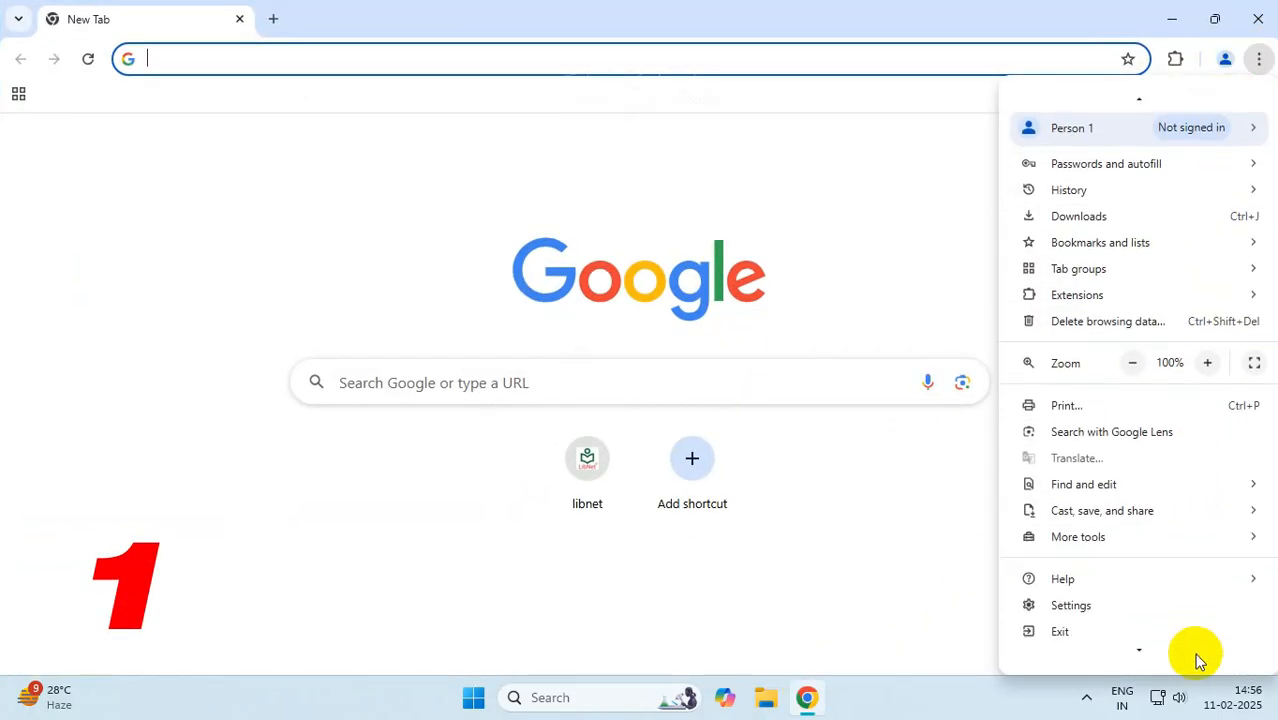
left_click(1062, 578)
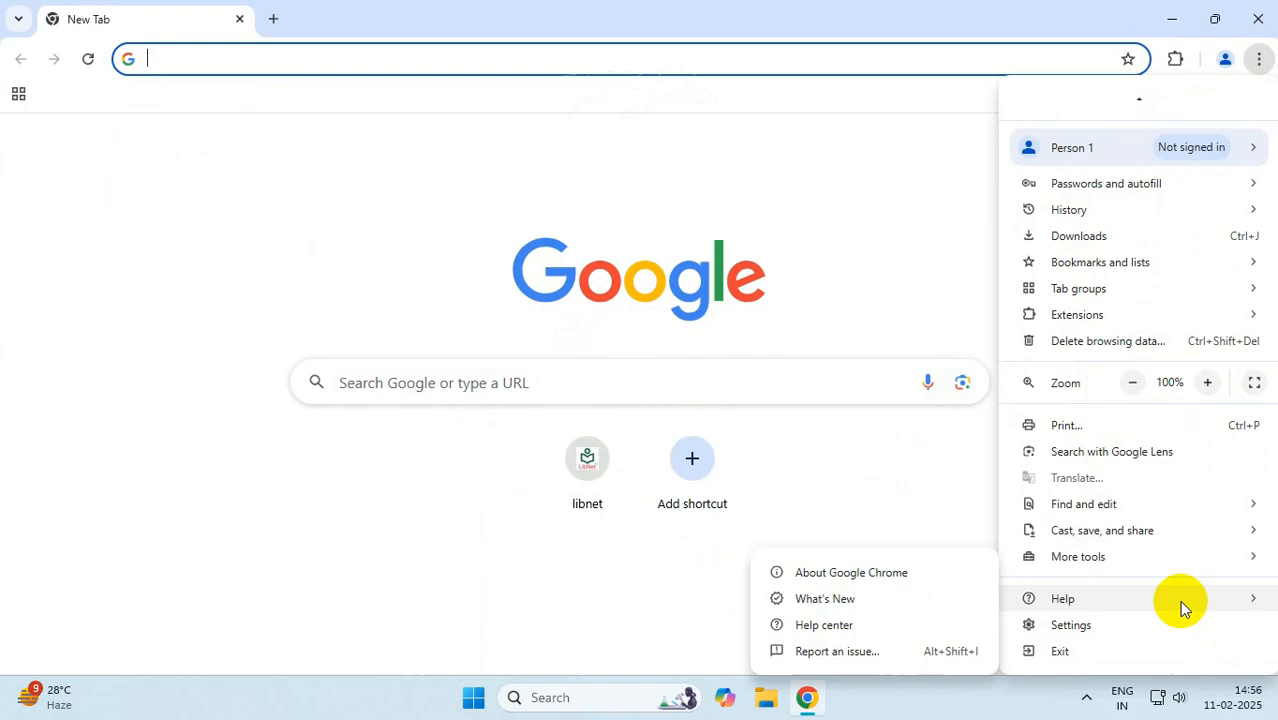
left_click(850, 572)
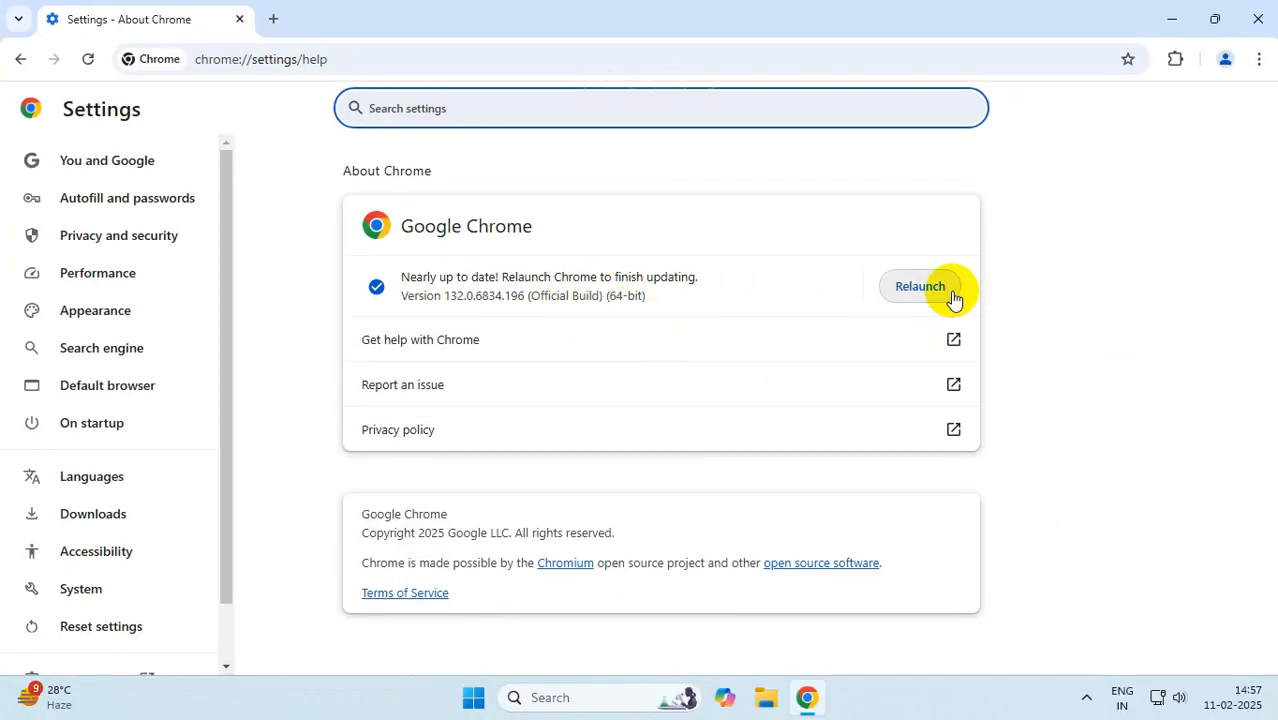
left_click(920, 286)
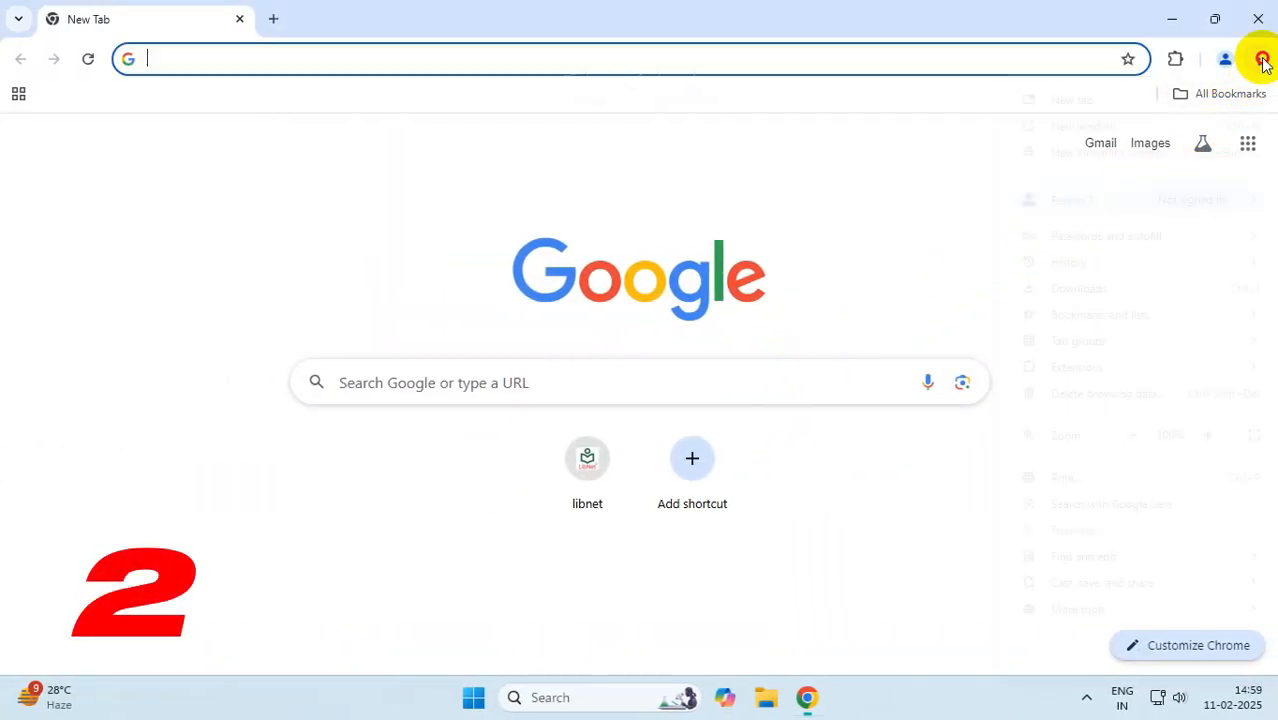
Select Block third-party cookies in the Privacy and security cookie settings.
left_click(1260, 58)
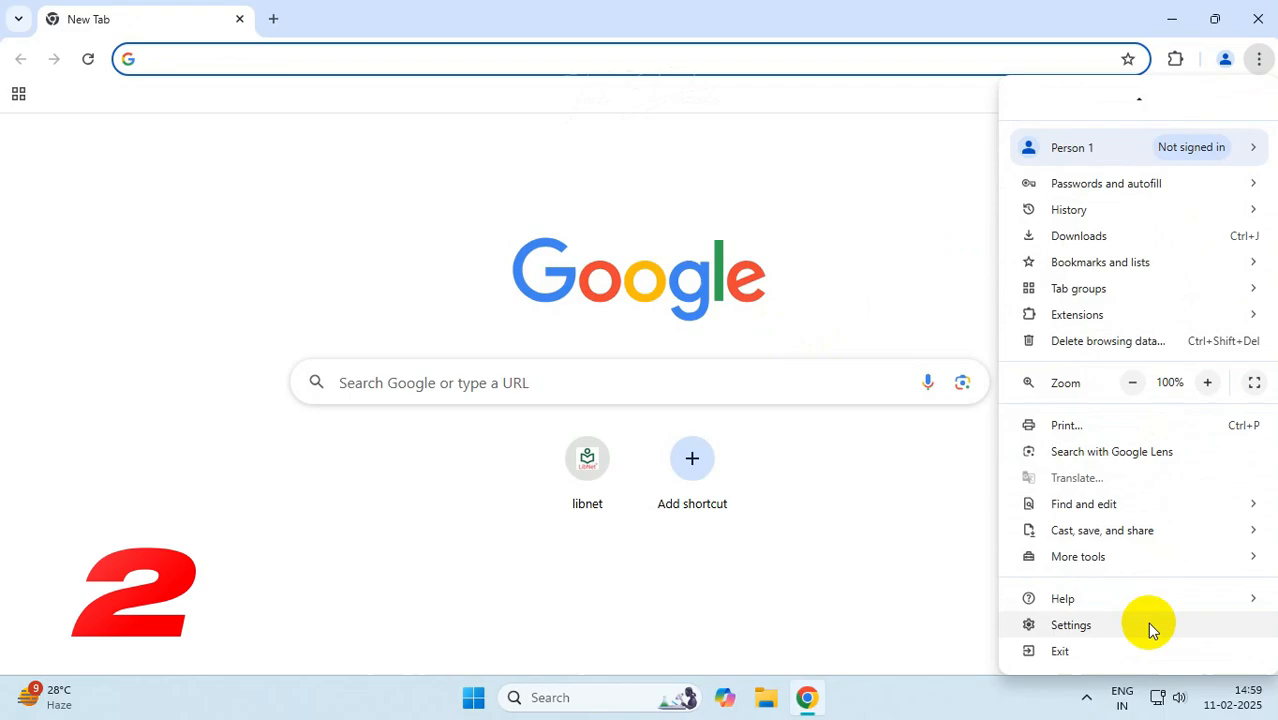
left_click(1072, 624)
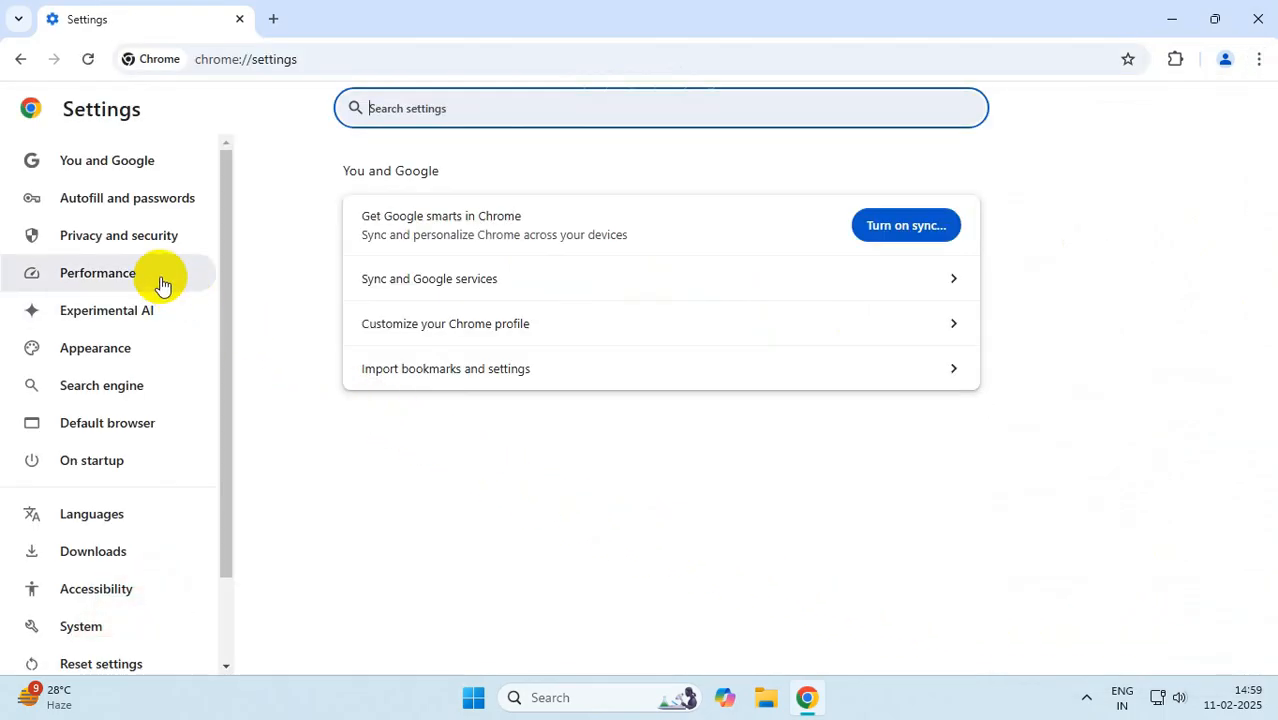
left_click(118, 236)
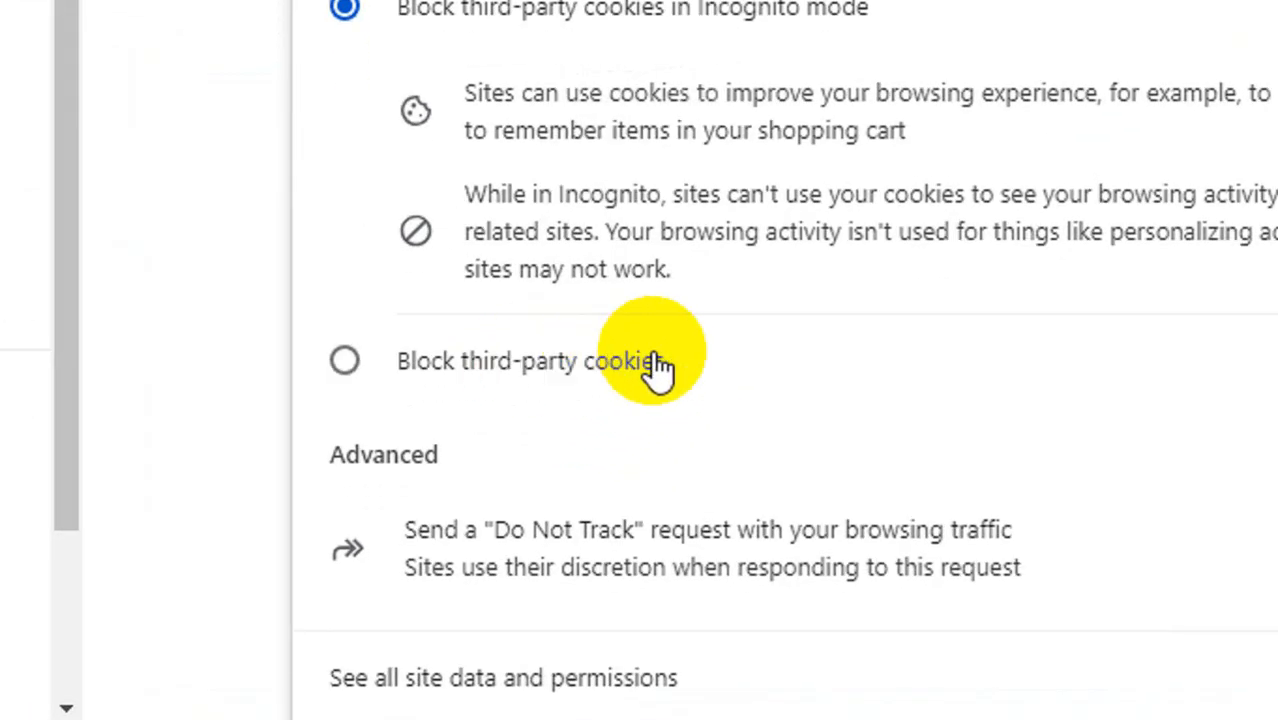
left_click(344, 360)
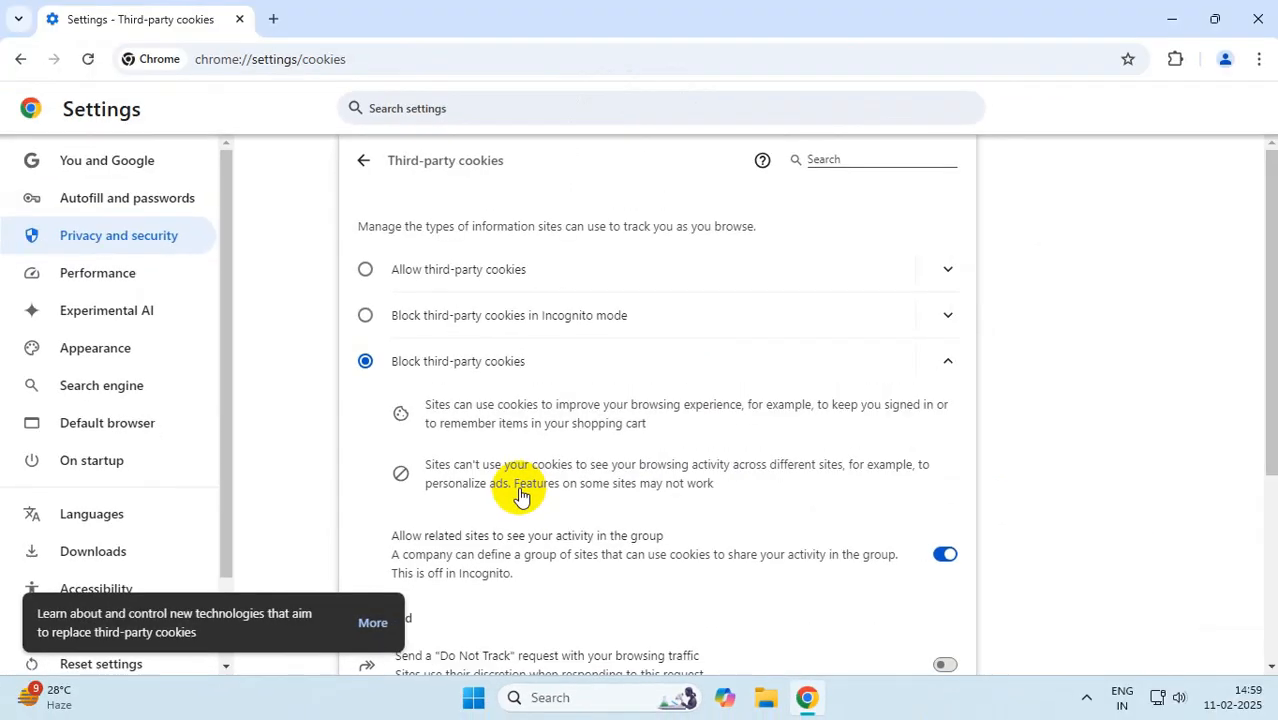
mouse_move(368, 468)
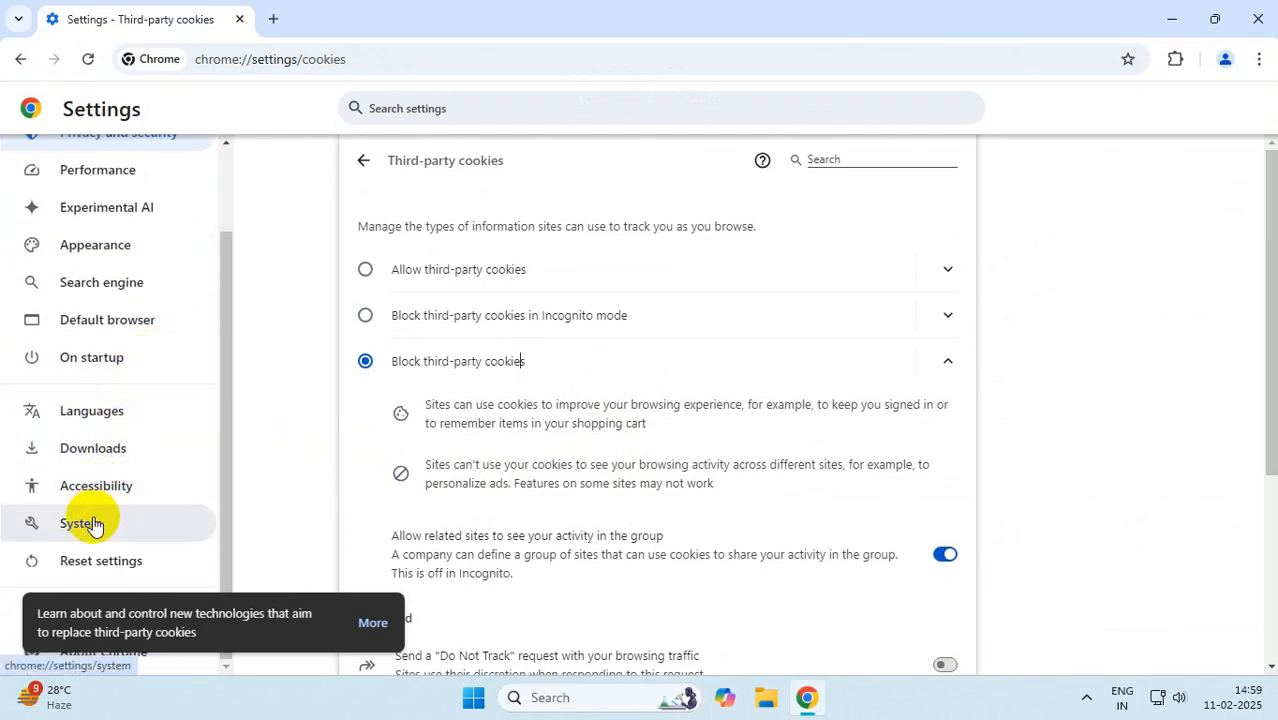
Toggle 'Use graphics acceleration when available' in the System settings.
left_click(80, 524)
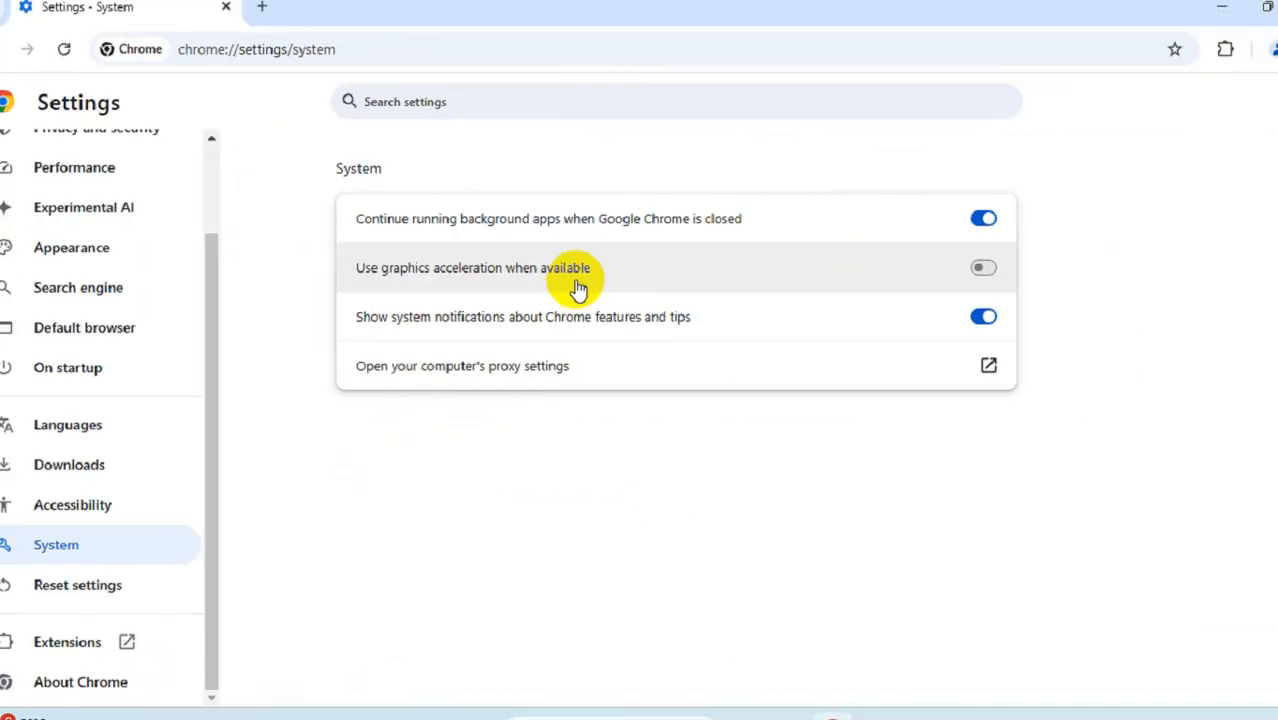
left_click(984, 268)
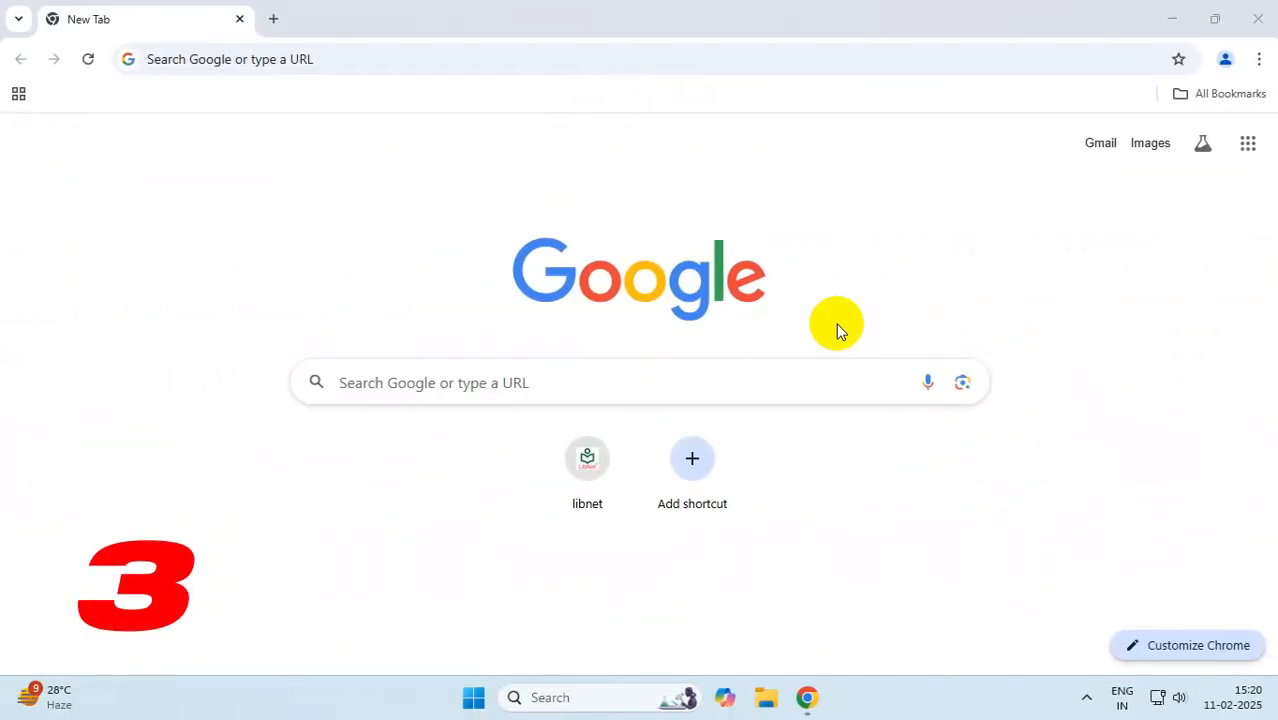
Delete history, cookies and cached files for the All time range.
left_click(1260, 60)
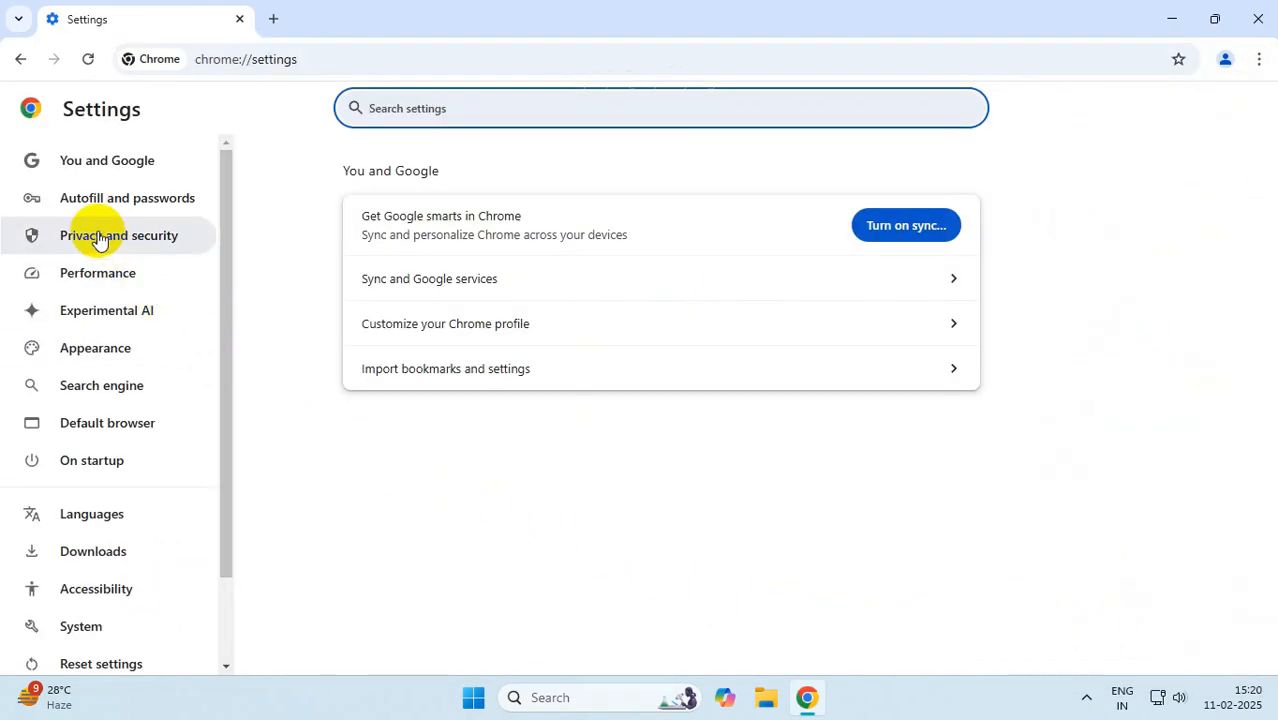
left_click(118, 236)
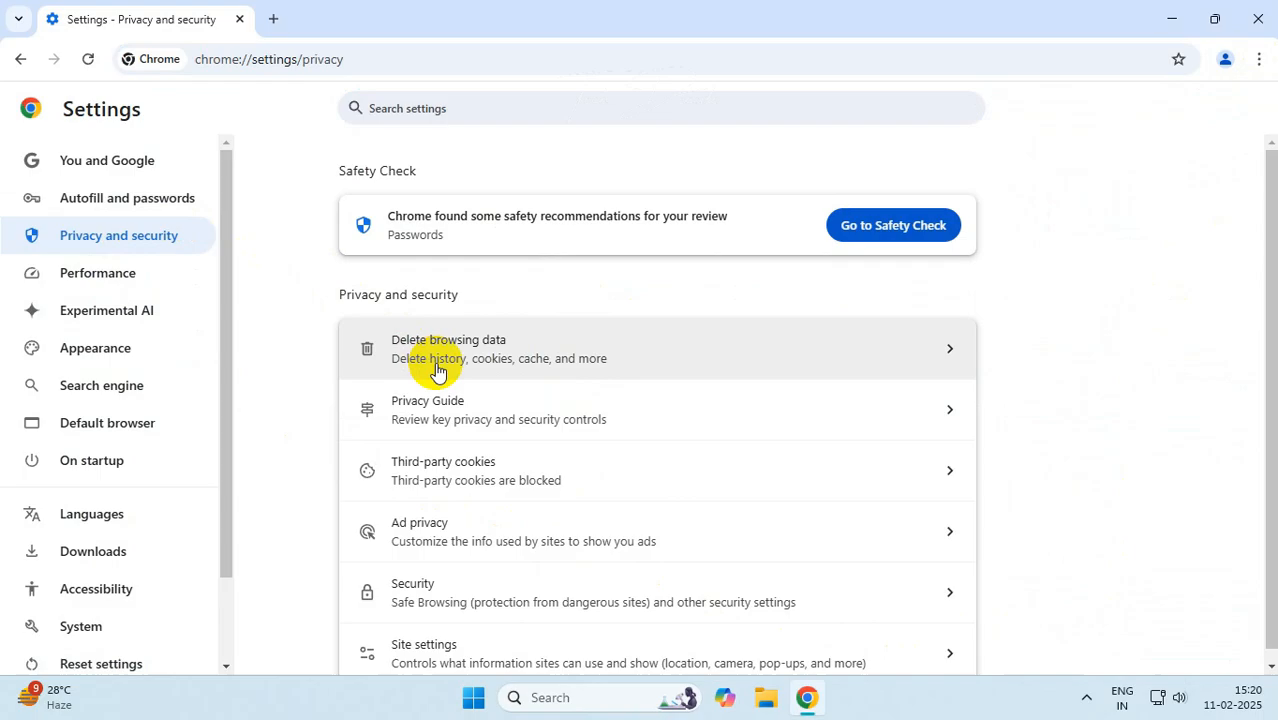
left_click(448, 348)
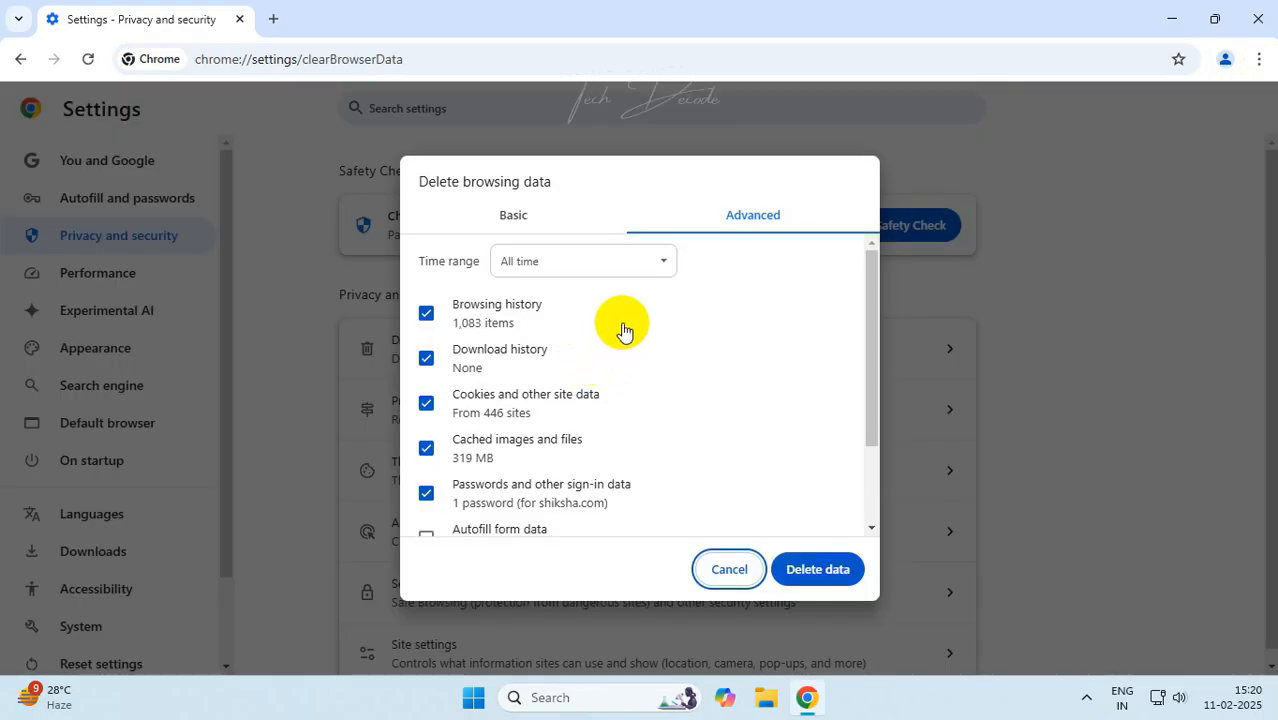
mouse_move(590, 276)
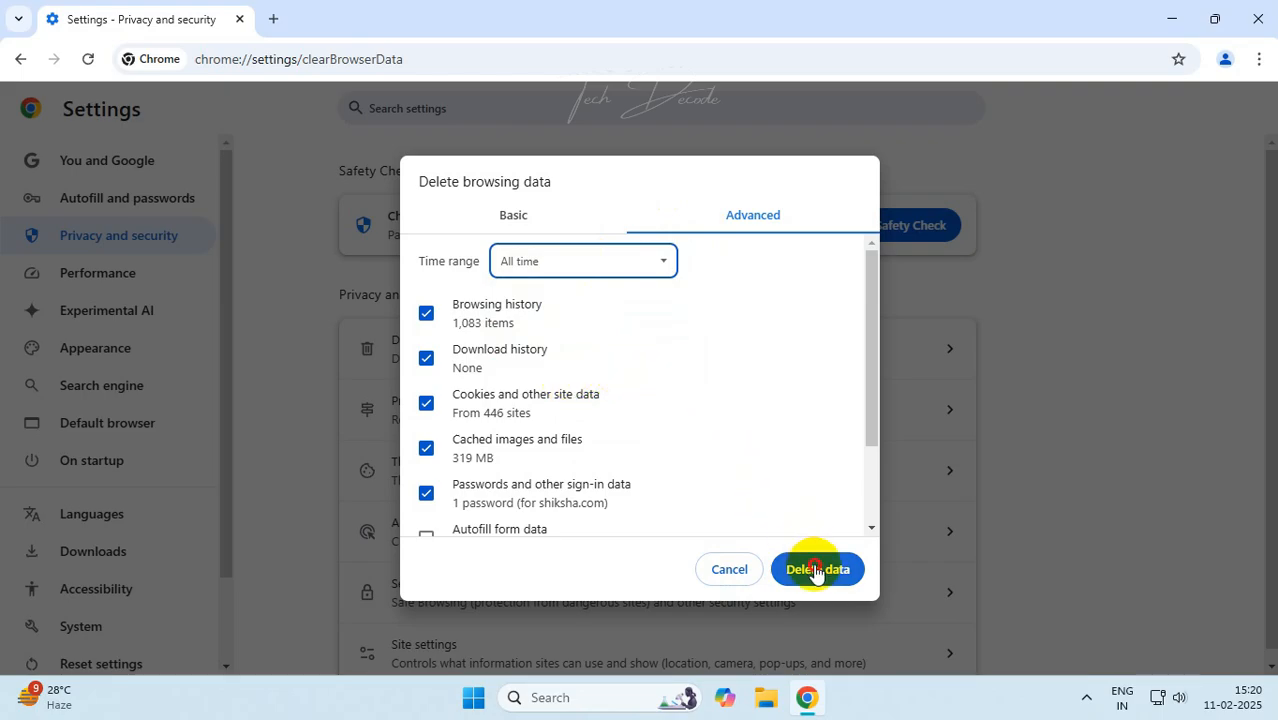
left_click(816, 568)
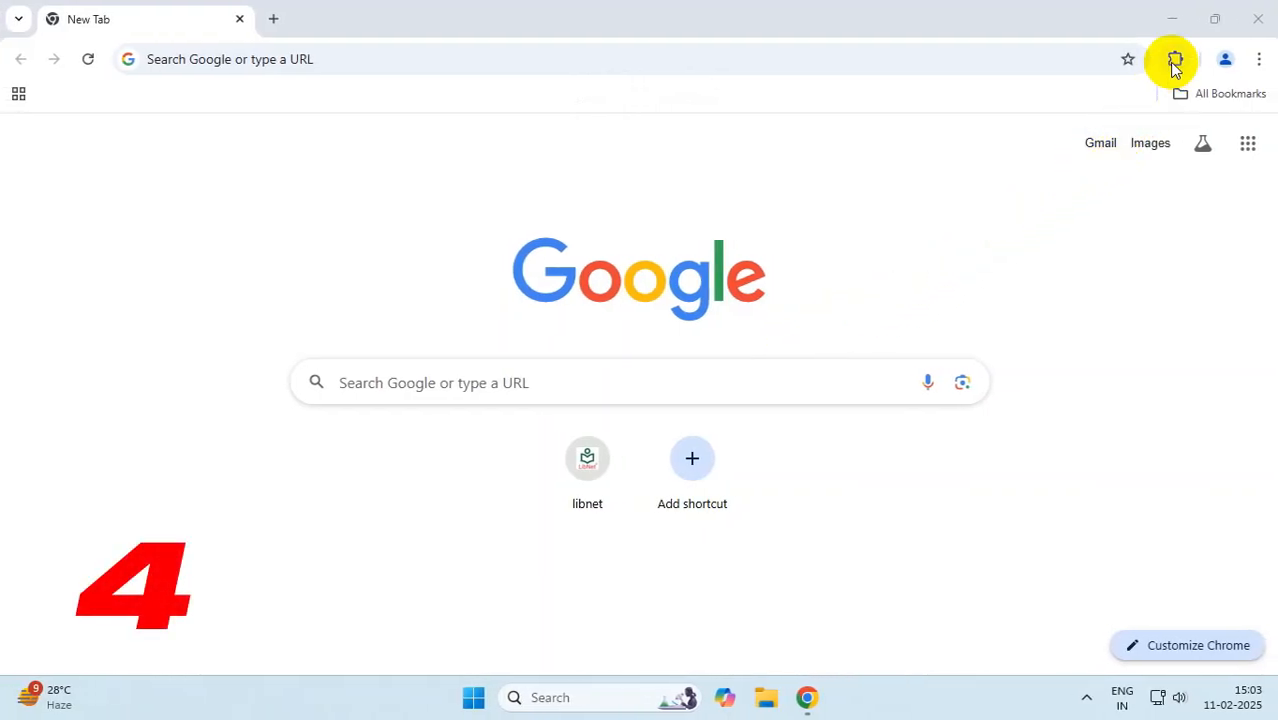
Remove the Brisk Teaching and Email Extractor extensions in the extensions manager.
left_click(1176, 60)
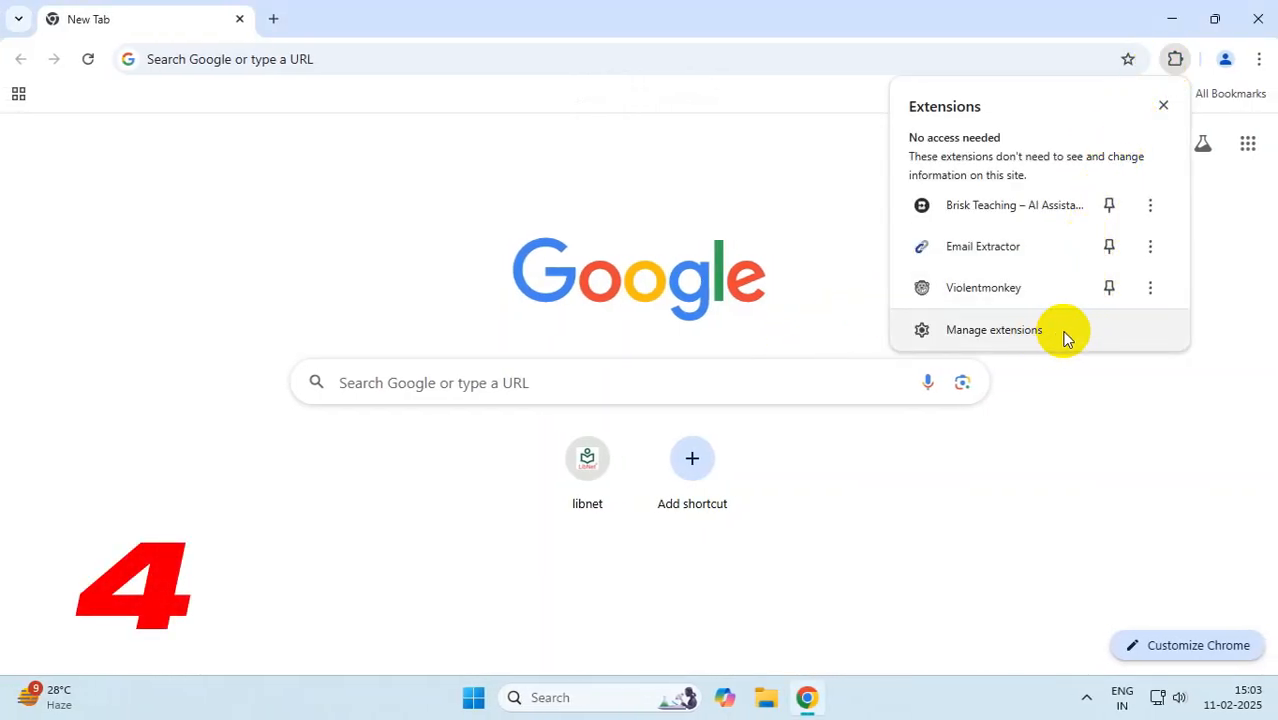
left_click(992, 328)
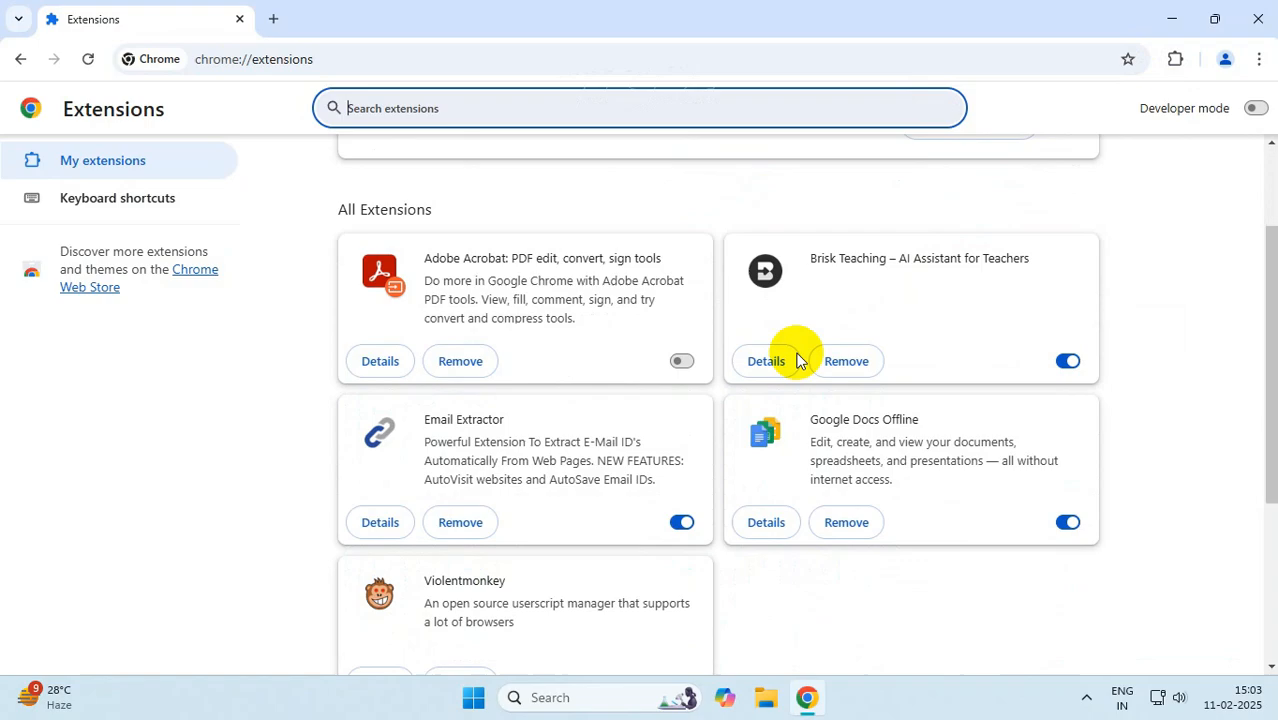
scroll("down", 3)
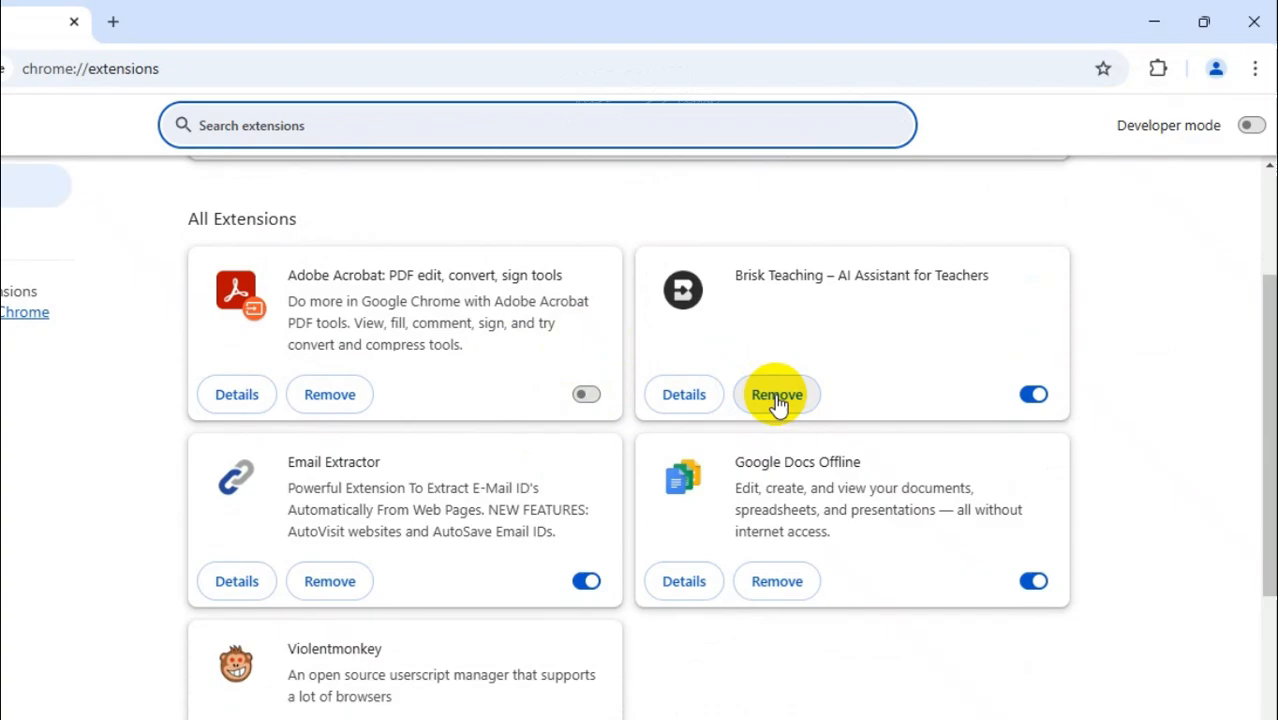
left_click(776, 394)
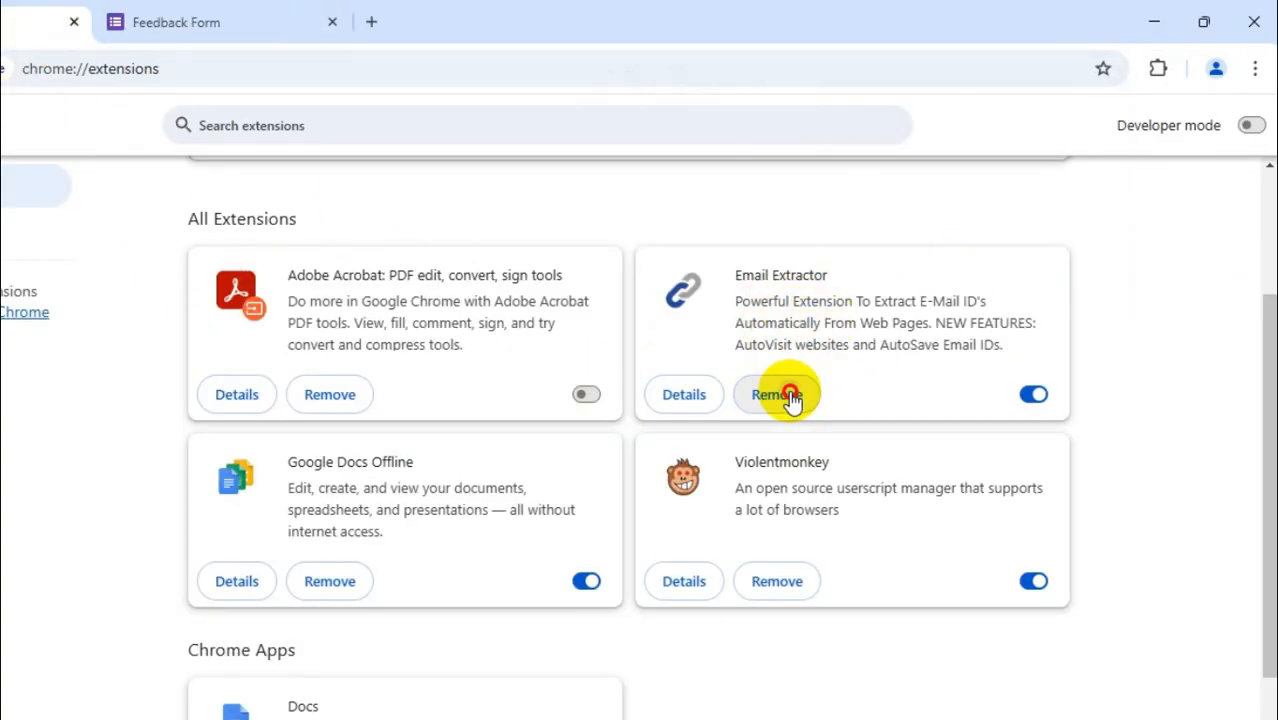
left_click(770, 394)
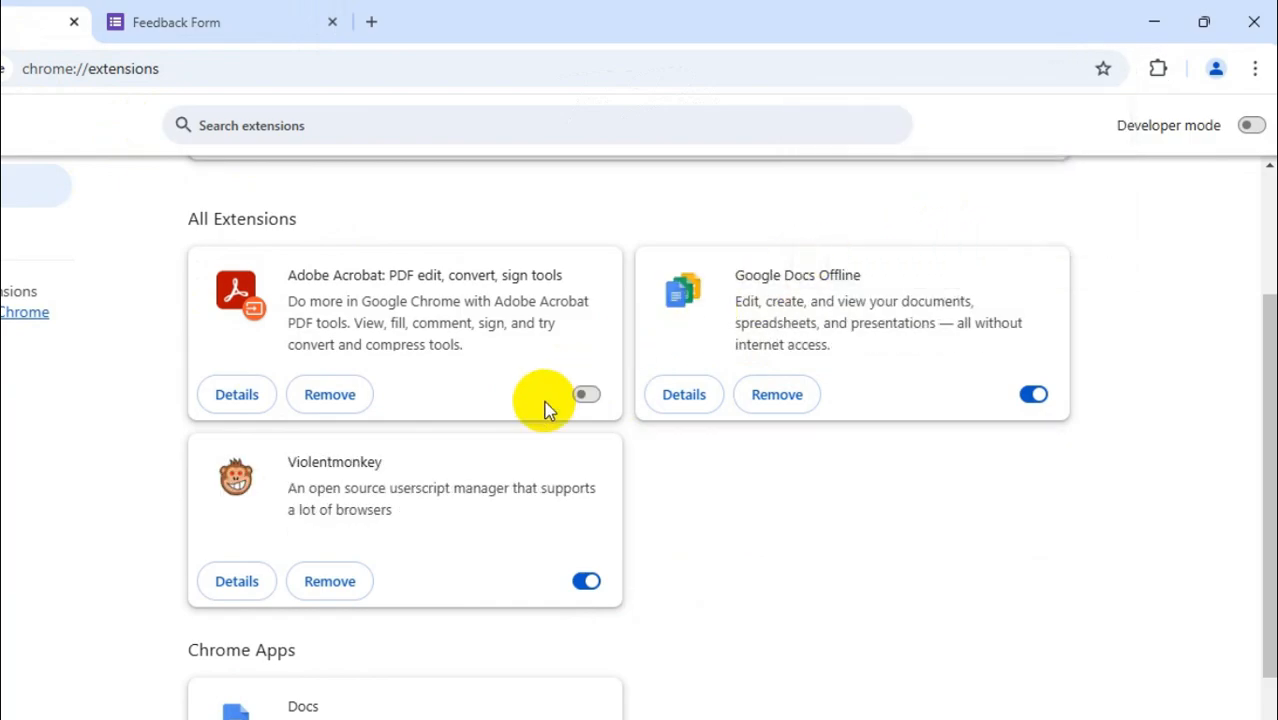